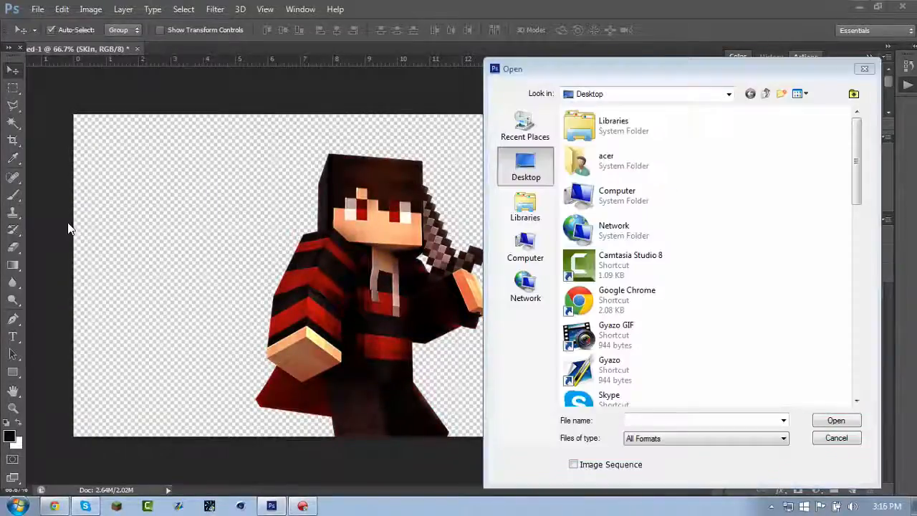
Resize and colour-grade the landscape with Brightness/Contrast, Gradient Map and Curves, then add the skin
{"action": "scroll", "scroll_direction": "down", "scroll_amount": 3}
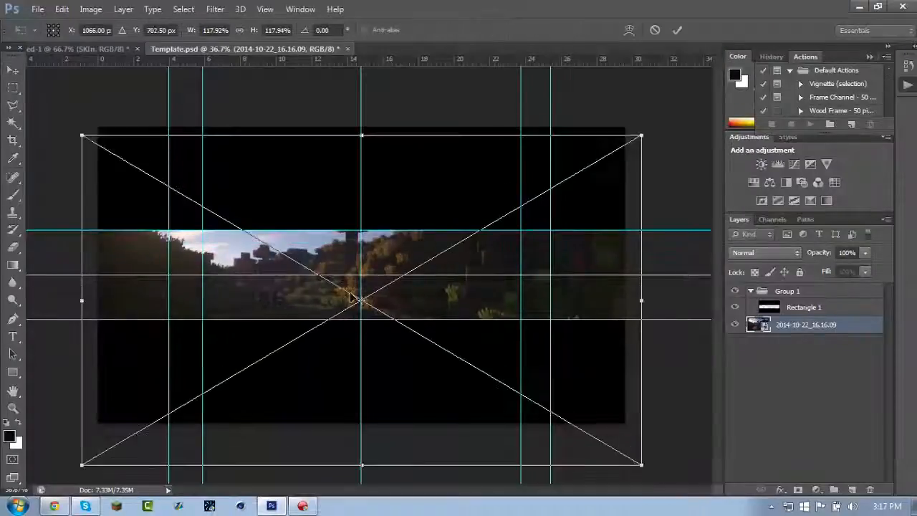
{"action": "left_click", "coordinate": [89, 505]}
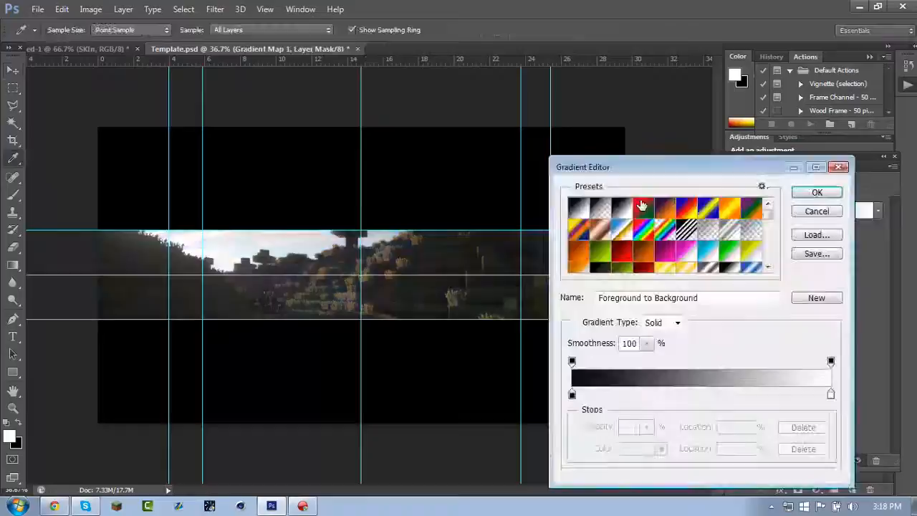
{"action": "left_click", "coordinate": [88, 505]}
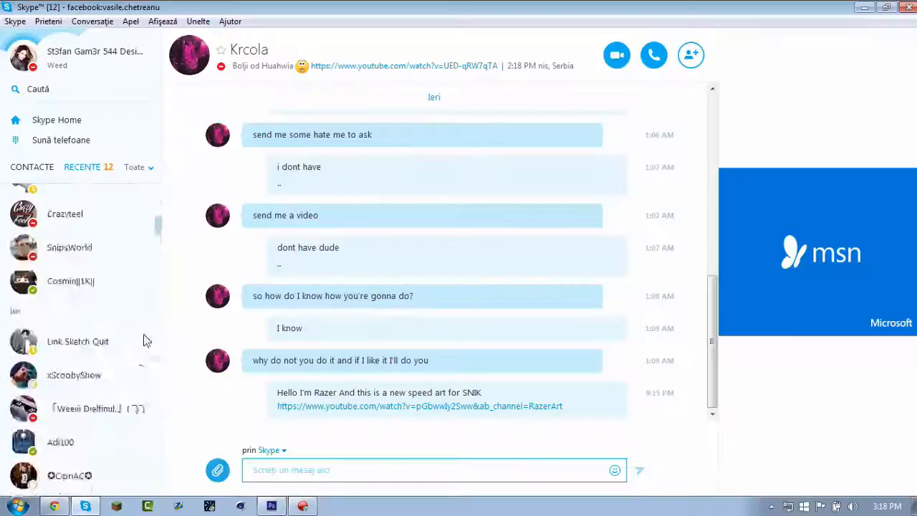
{"action": "left_click", "coordinate": [288, 505]}
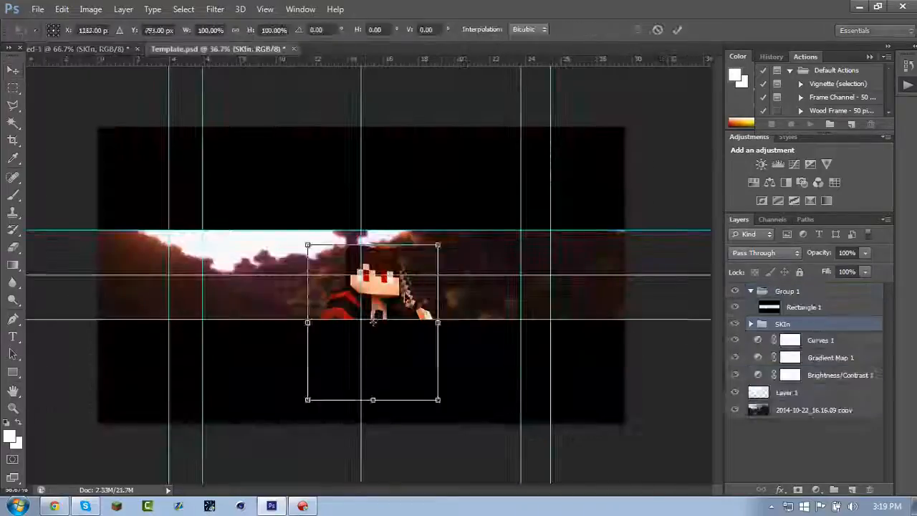
Commit the free transform that enlarges the SKIn group and places it right of centre
{"action": "left_click", "coordinate": [214, 9]}
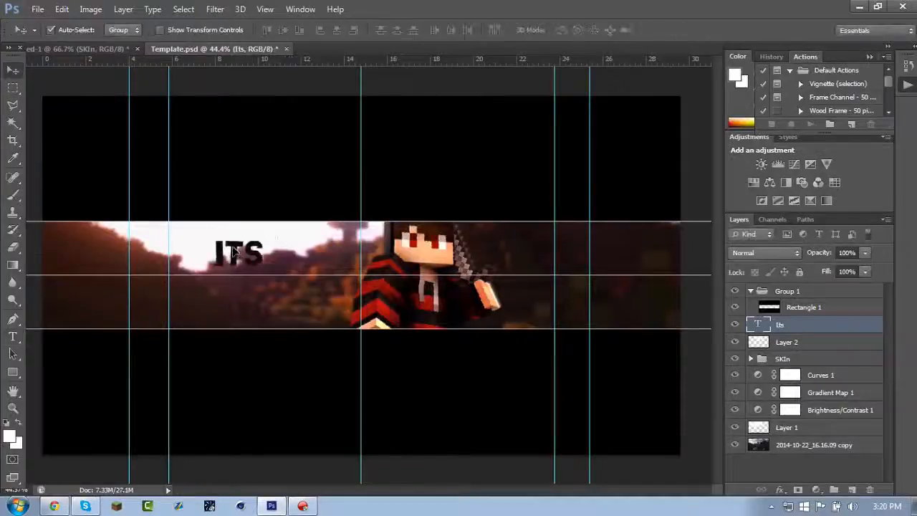
Duplicate the Its text layer and apply a distortion filter to the copy for a chrome look
{"action": "double_click", "coordinate": [800, 324]}
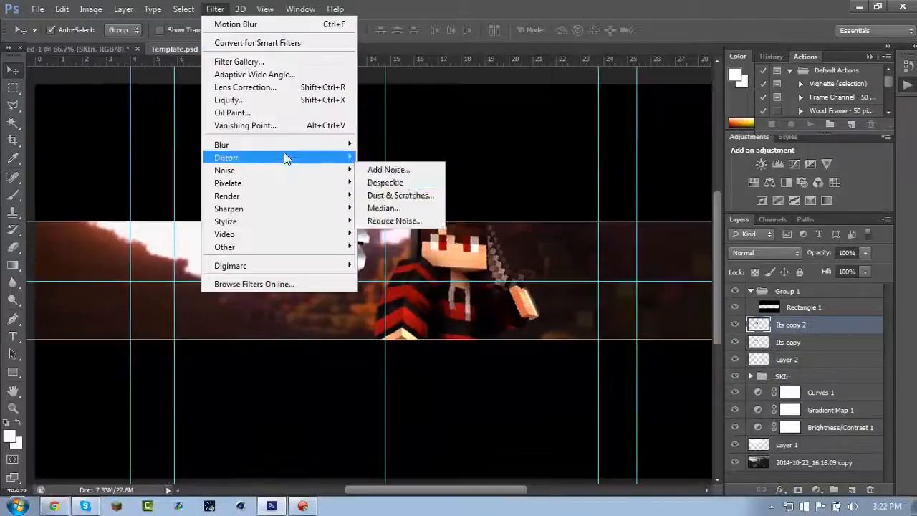
{"action": "left_click", "coordinate": [400, 195]}
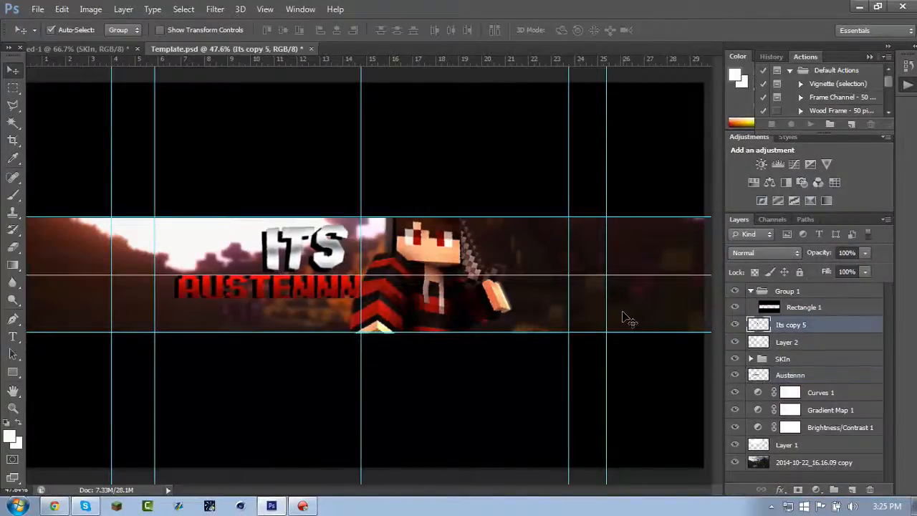
Bring a Particle layer from Naili PersonalPack.psd into the Template.psd banner
{"action": "left_click", "coordinate": [790, 374]}
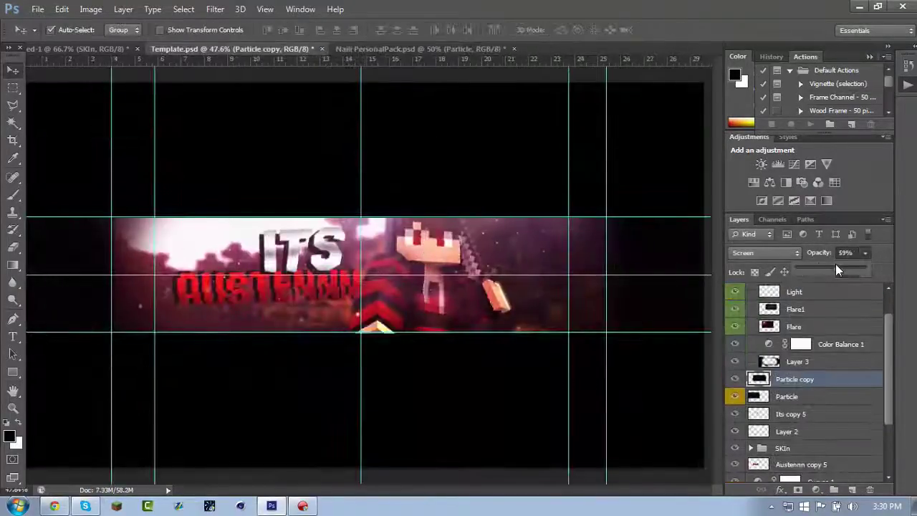
{"action": "left_click", "coordinate": [429, 48]}
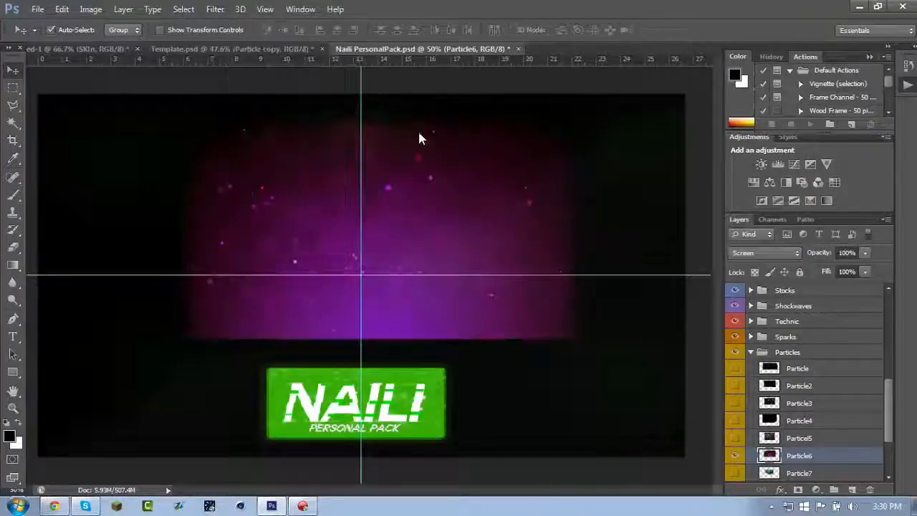
{"action": "left_click", "coordinate": [200, 48]}
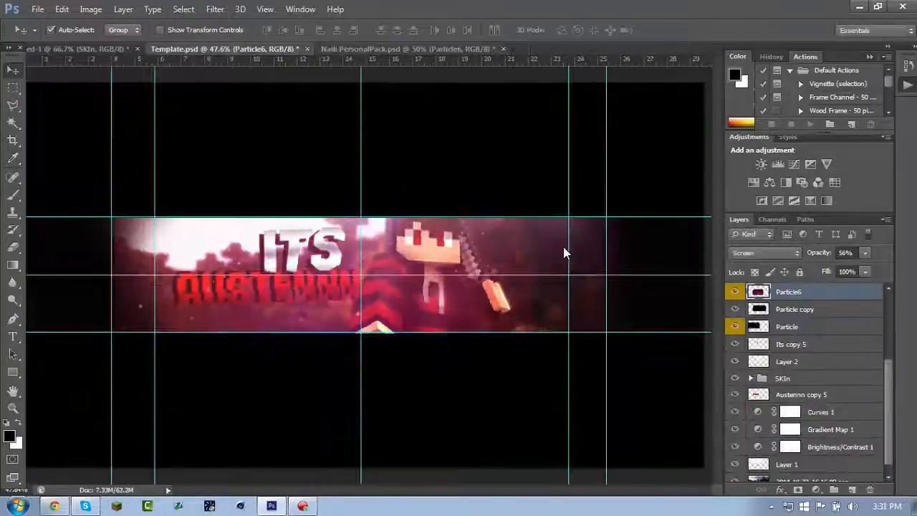